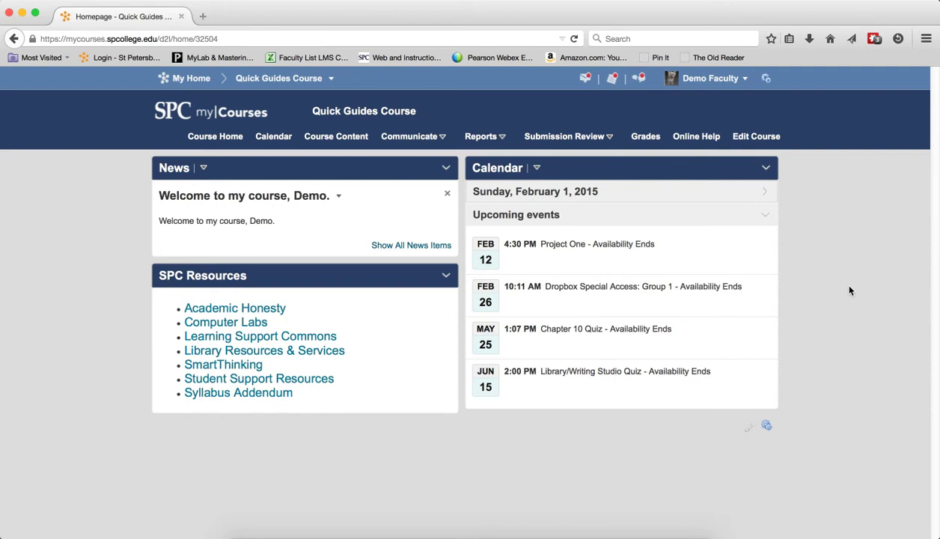
pyautogui.moveTo(616, 192)
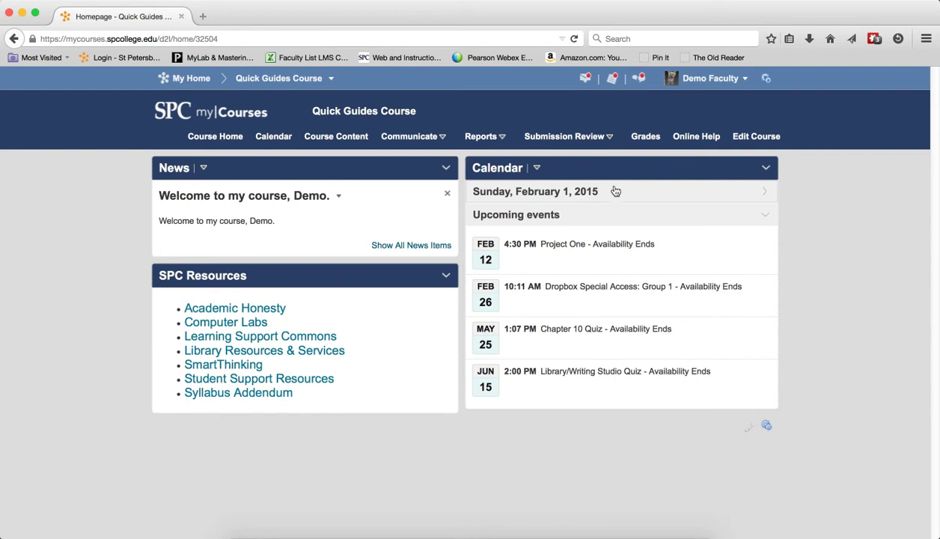
# - Choose Quizzes from the Submission Review menu on the course navbar
pyautogui.click(563, 136)
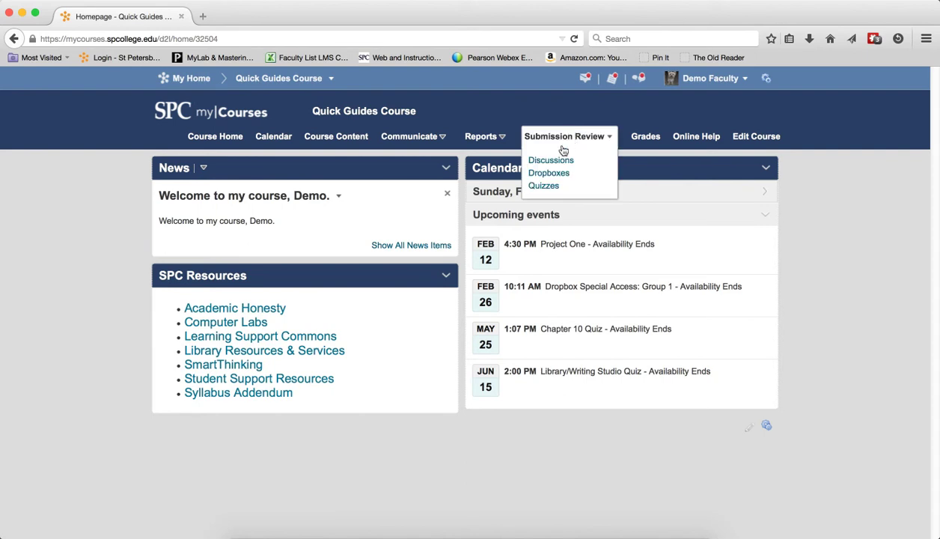
pyautogui.click(543, 186)
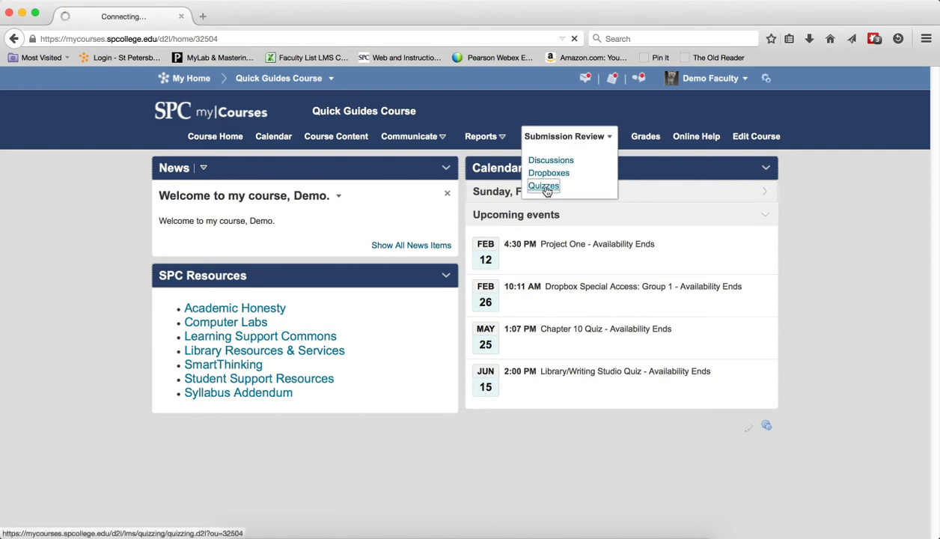
# - Enter Quiz 4's grading page and show its Questions list
pyautogui.click(543, 186)
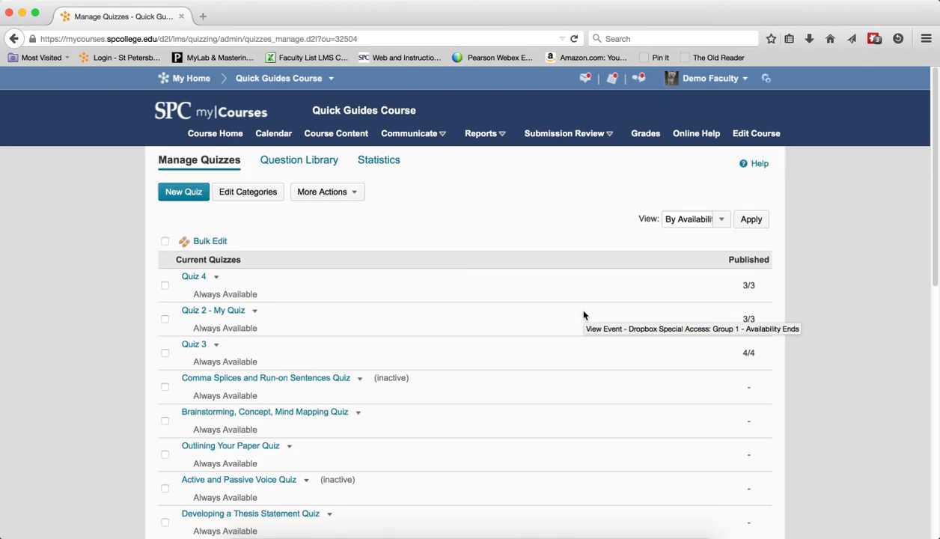
pyautogui.moveTo(250, 282)
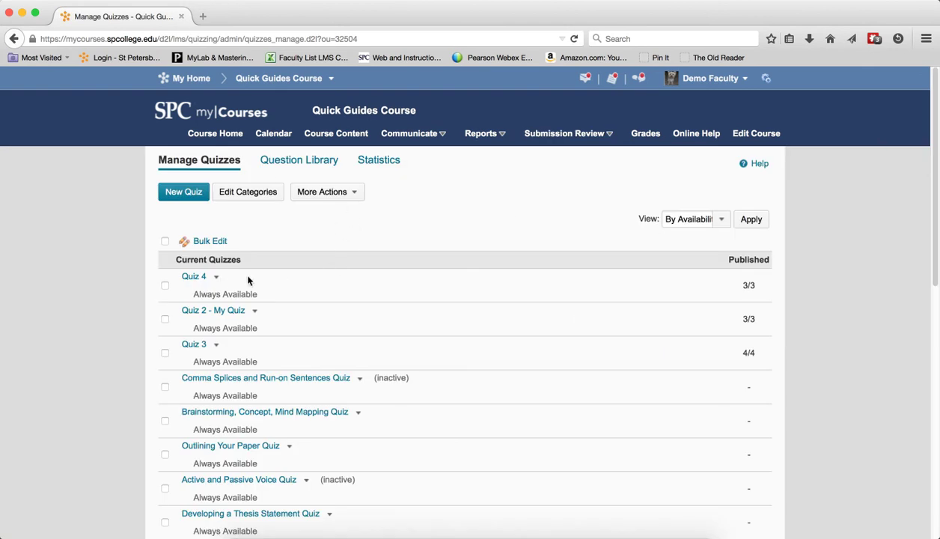
pyautogui.moveTo(223, 281)
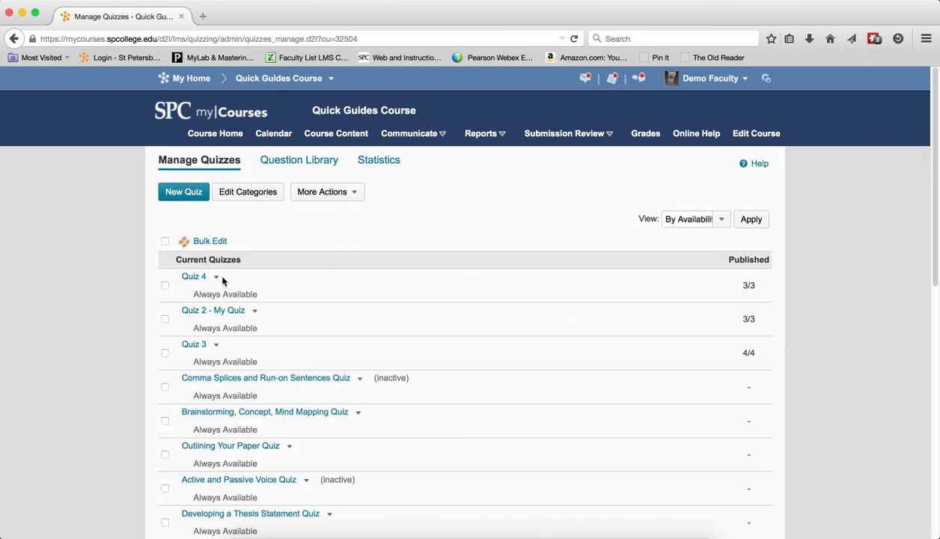
pyautogui.moveTo(210, 277)
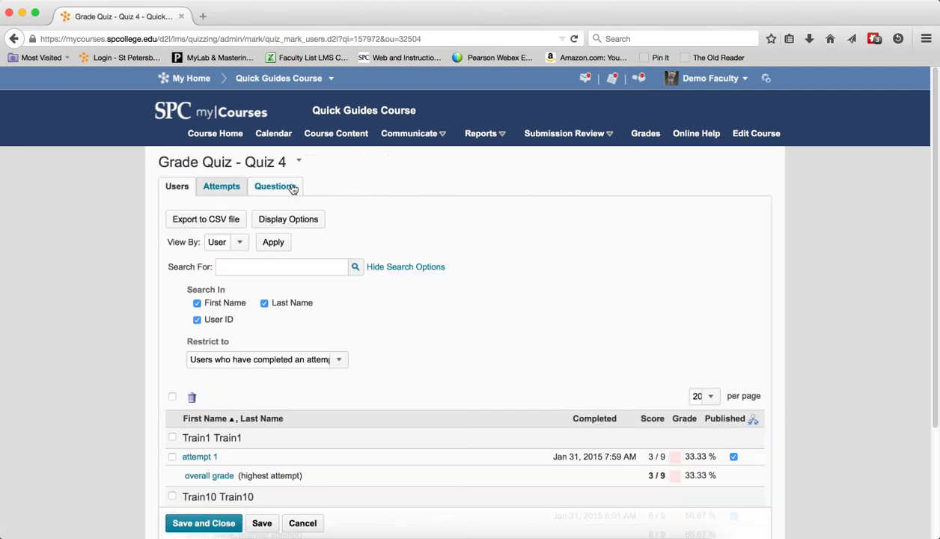
pyautogui.click(276, 186)
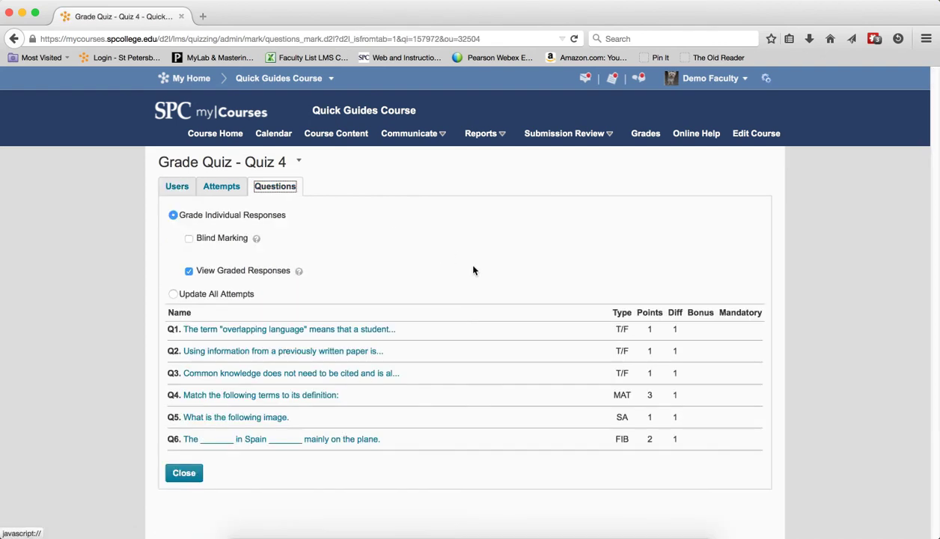
pyautogui.moveTo(362, 445)
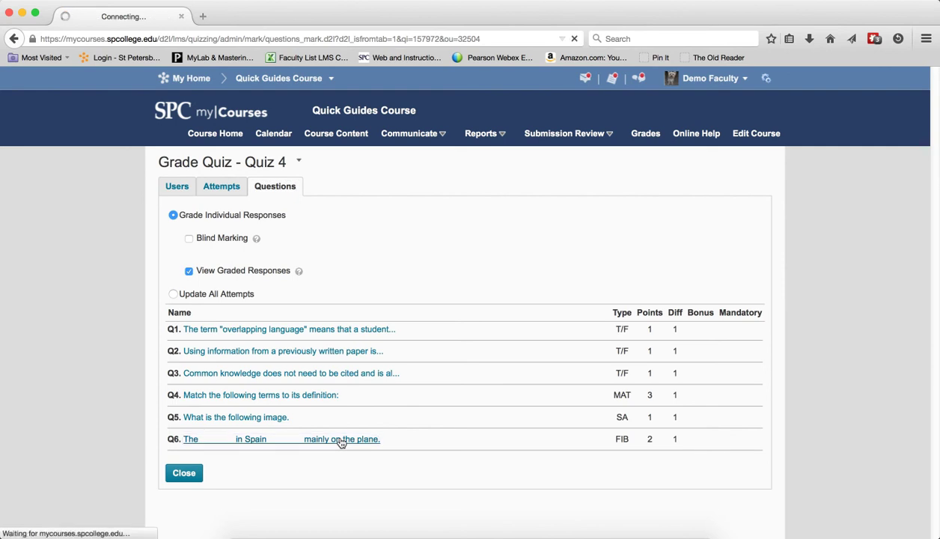
# - In Q6's fill-in-the-blank responses, set the second response's score to 2 out of 2
pyautogui.click(342, 441)
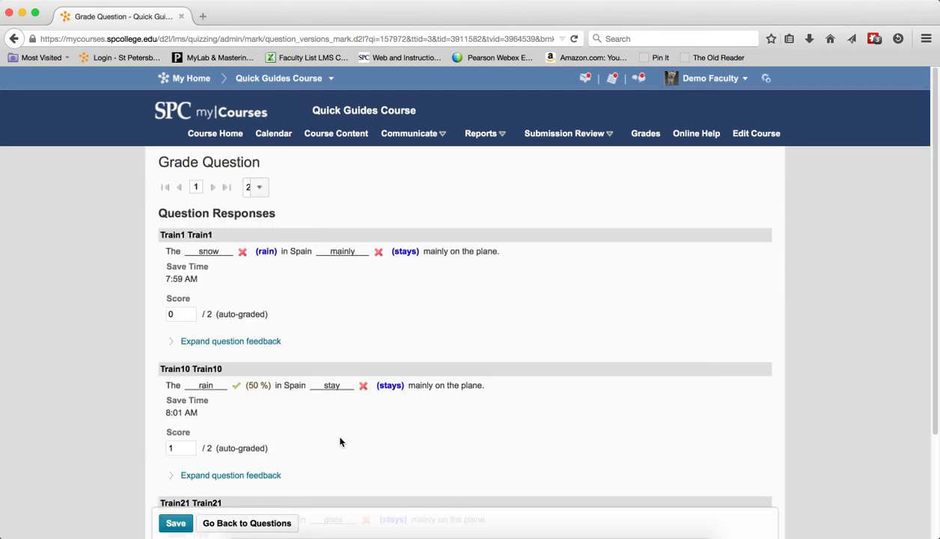
pyautogui.moveTo(302, 273)
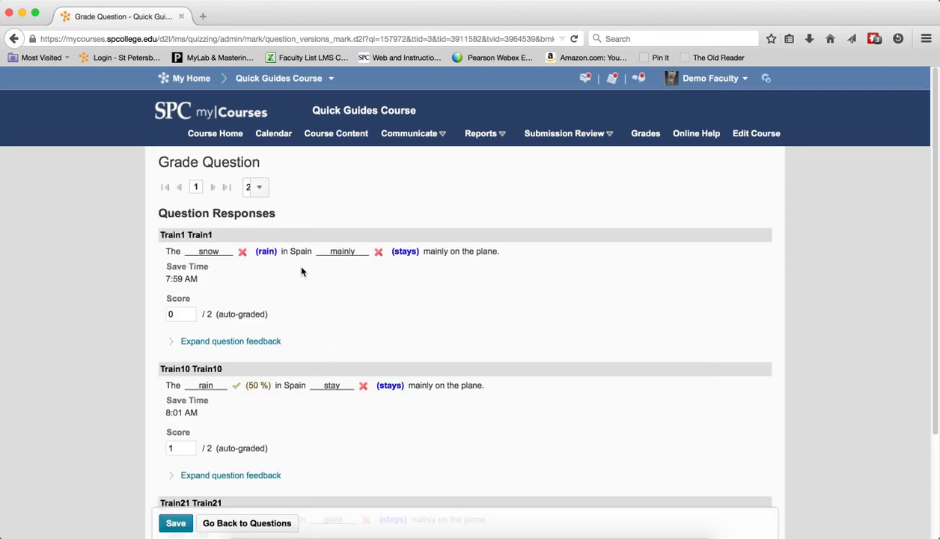
pyautogui.moveTo(252, 234)
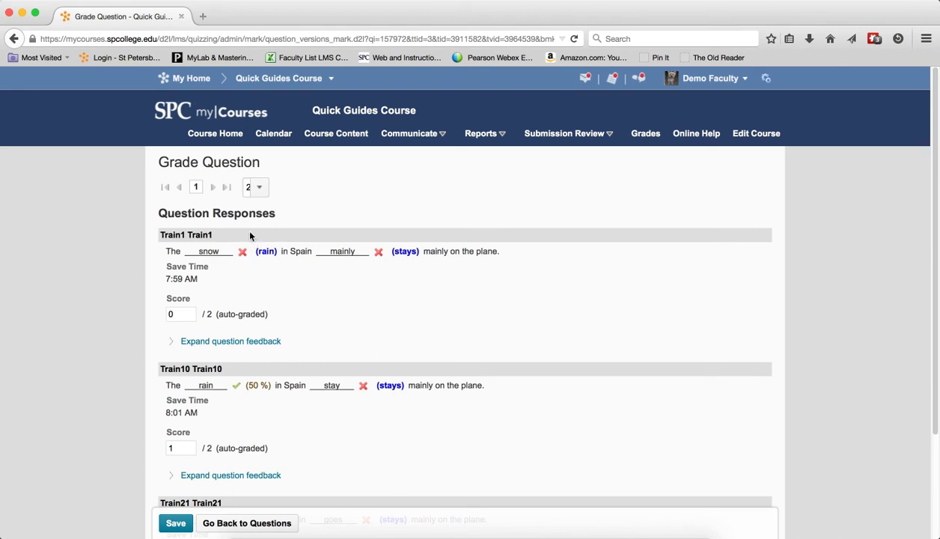
pyautogui.click(255, 186)
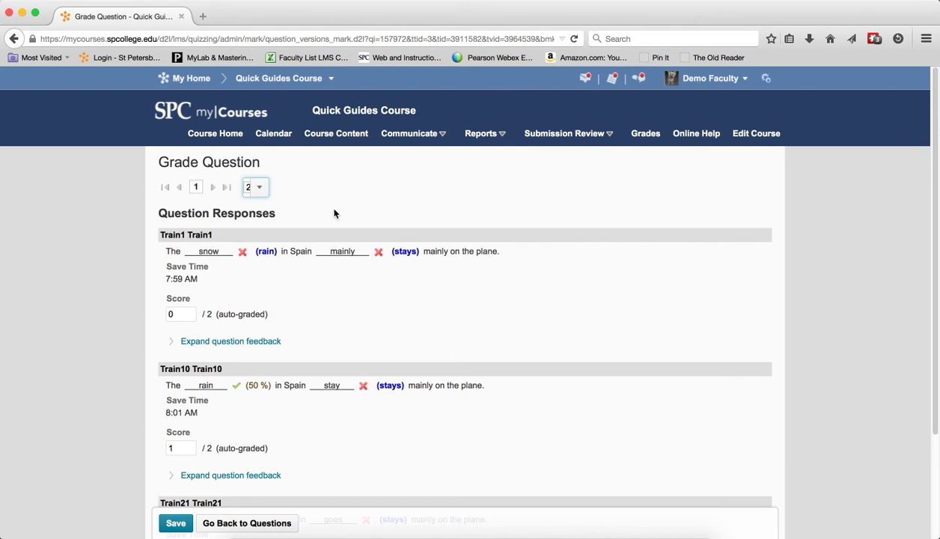
pyautogui.scroll(-3)
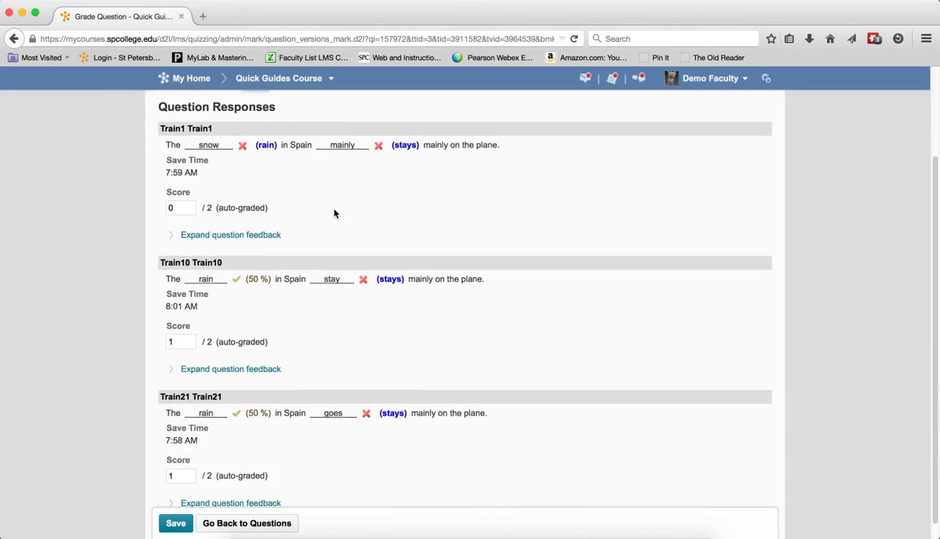
pyautogui.moveTo(332, 291)
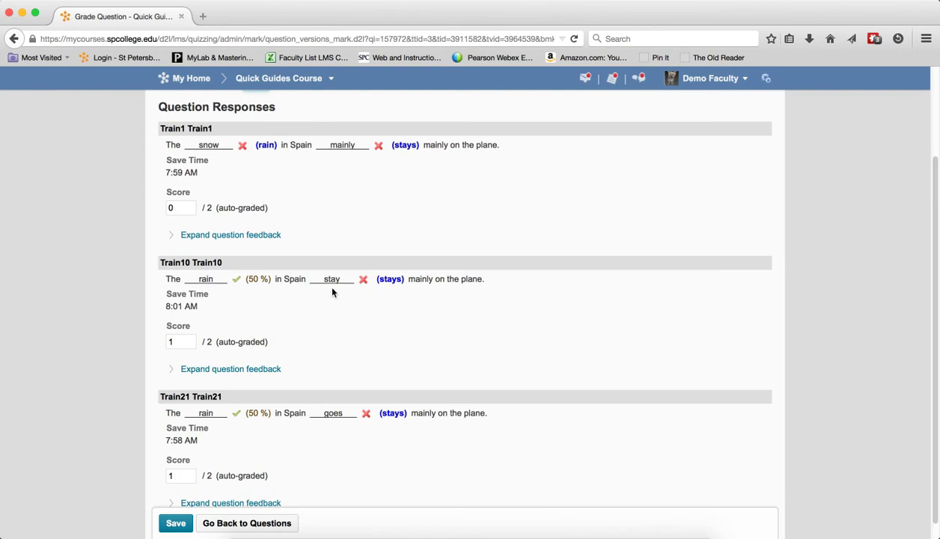
pyautogui.moveTo(335, 290)
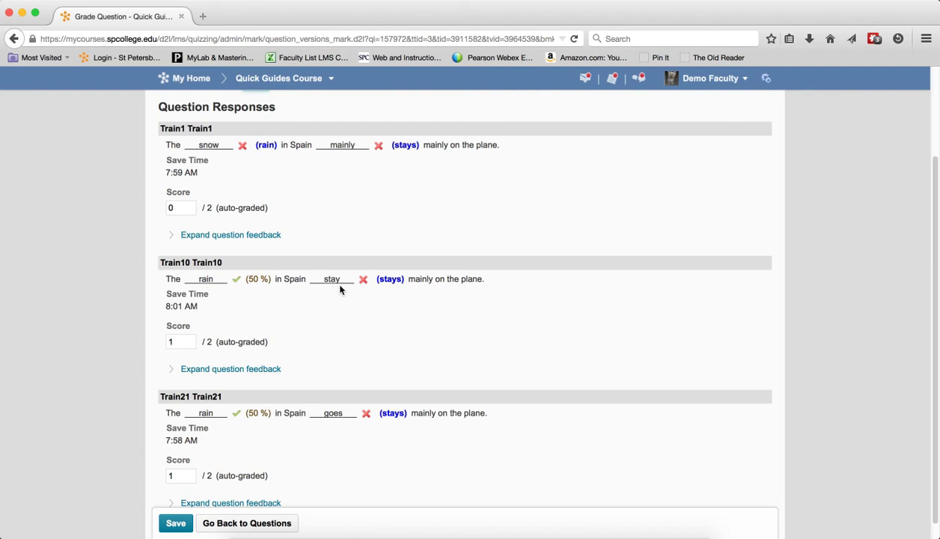
pyautogui.moveTo(341, 288)
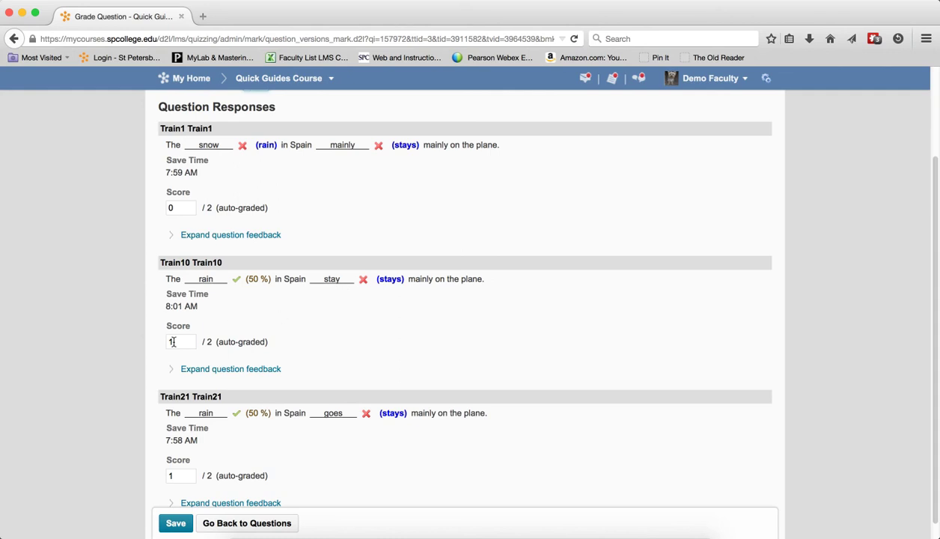
pyautogui.write('2')
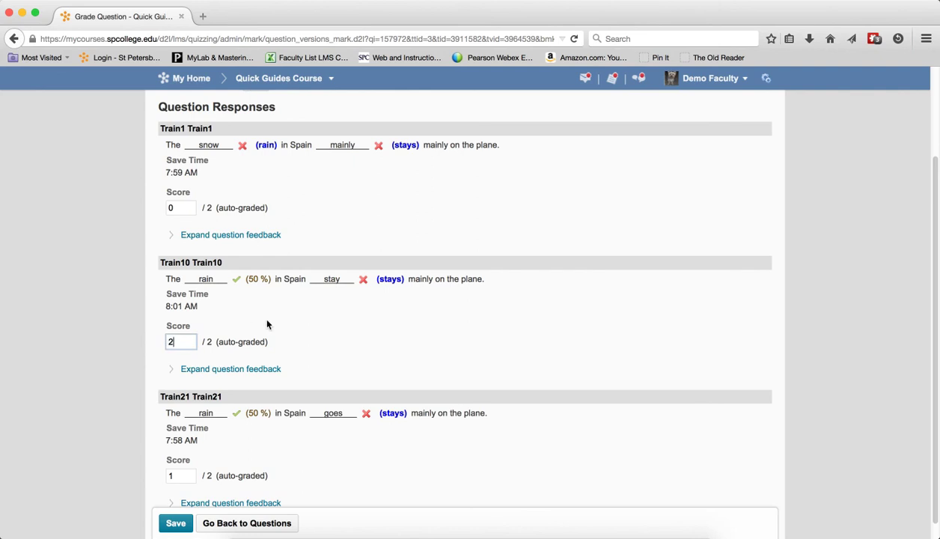
# - Save the regrade so the response shows 2/2 as instructor-graded
pyautogui.click(174, 524)
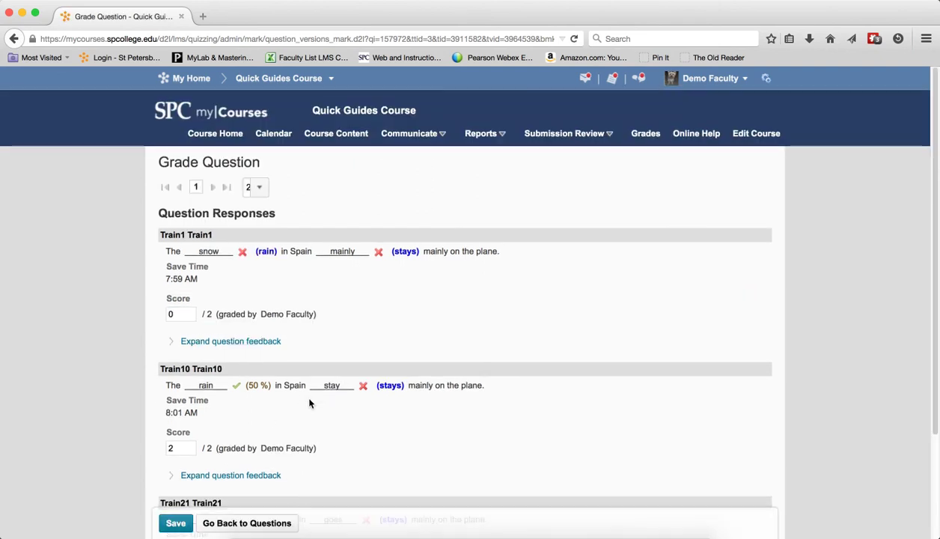
pyautogui.moveTo(285, 515)
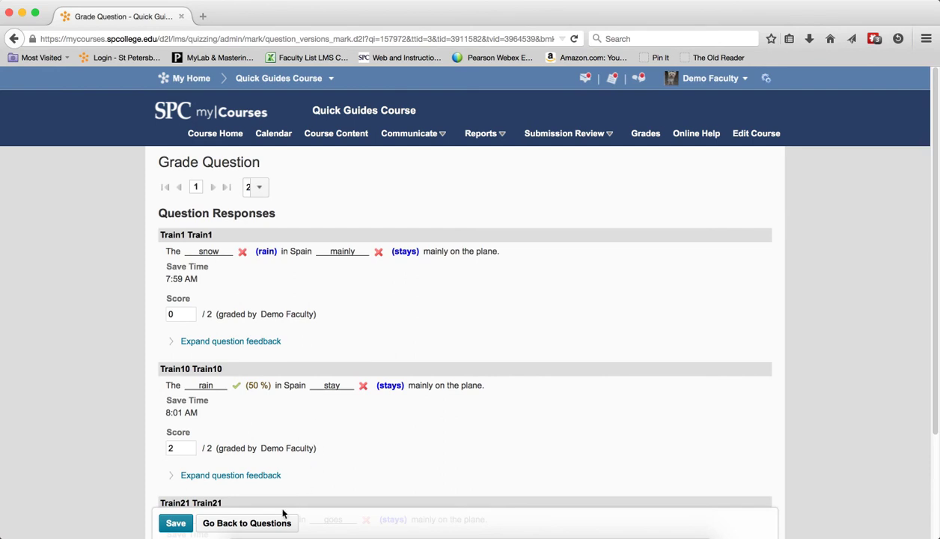
pyautogui.moveTo(288, 500)
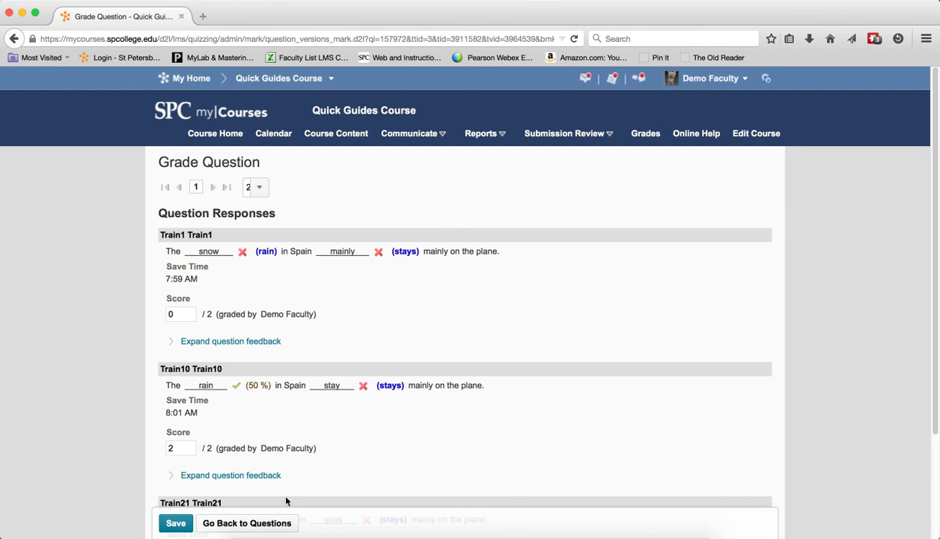
pyautogui.moveTo(279, 198)
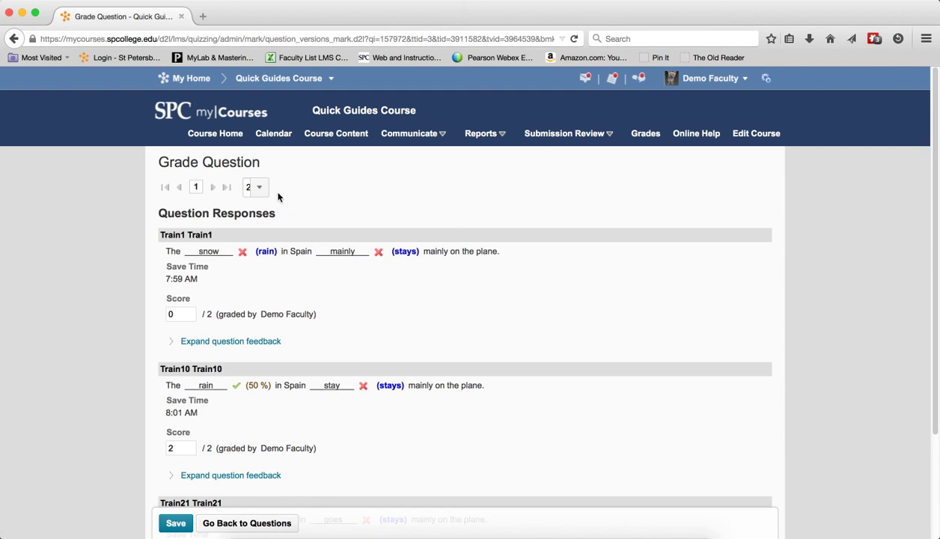
pyautogui.moveTo(216, 193)
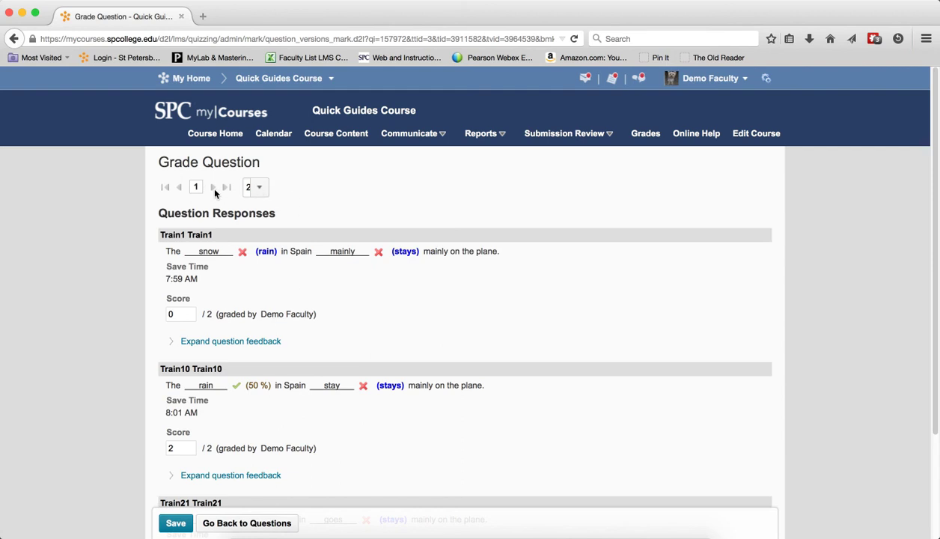
pyautogui.moveTo(216, 189)
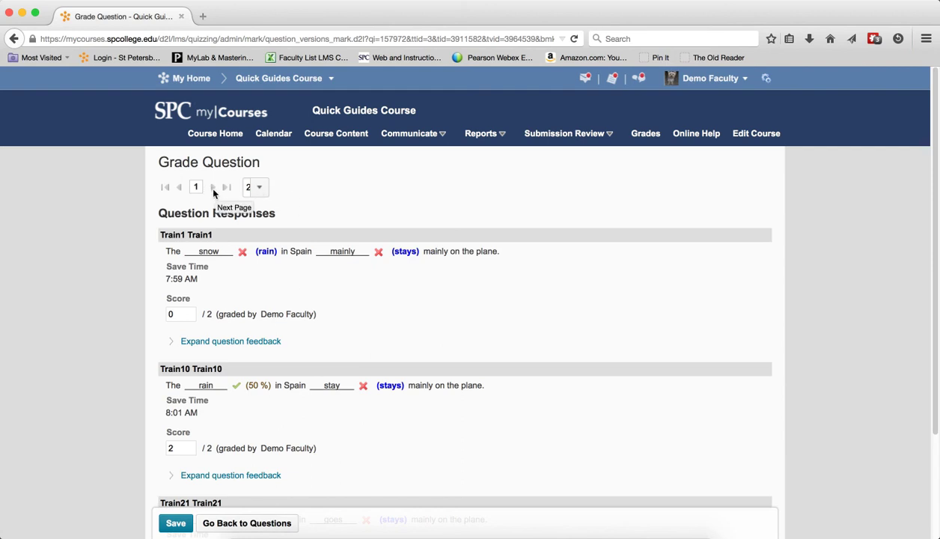
pyautogui.moveTo(269, 530)
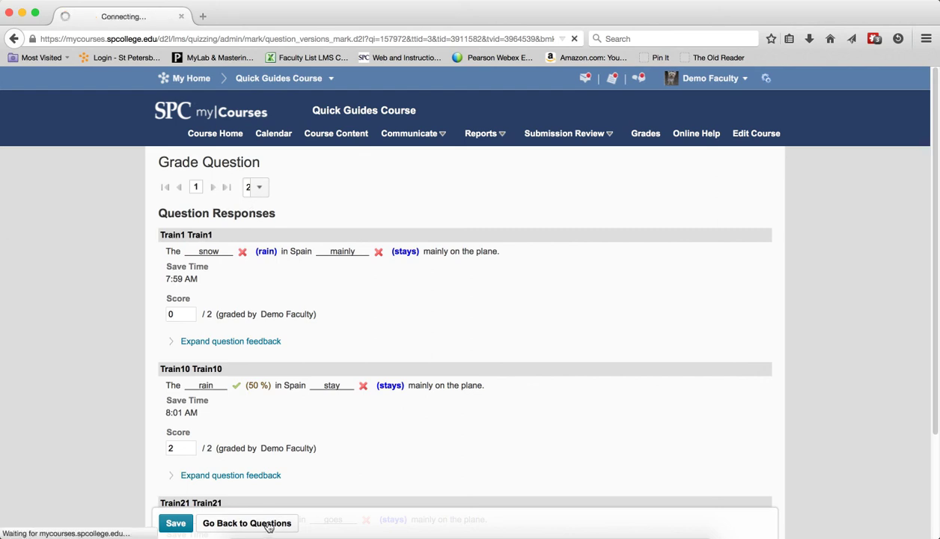
# - Go back to Quiz 4's list of six questions
pyautogui.click(247, 523)
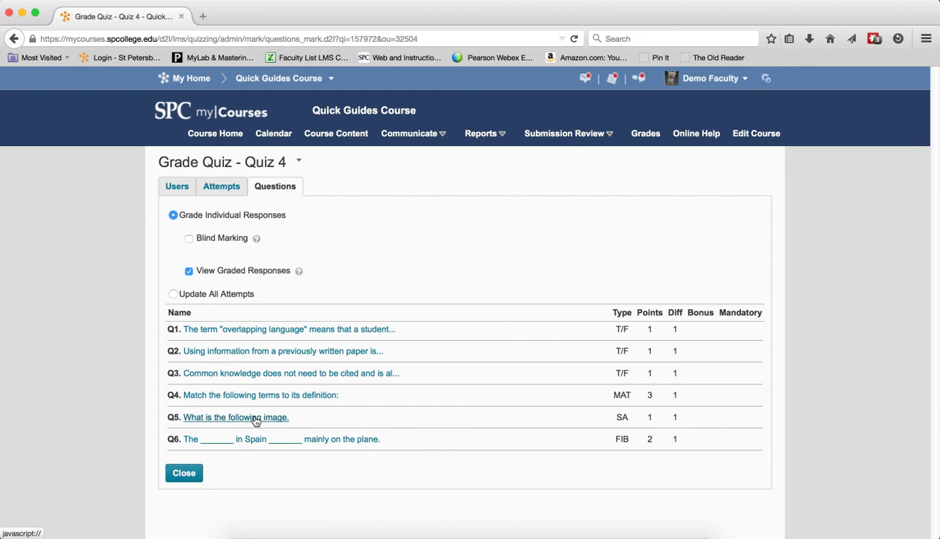
pyautogui.moveTo(782, 425)
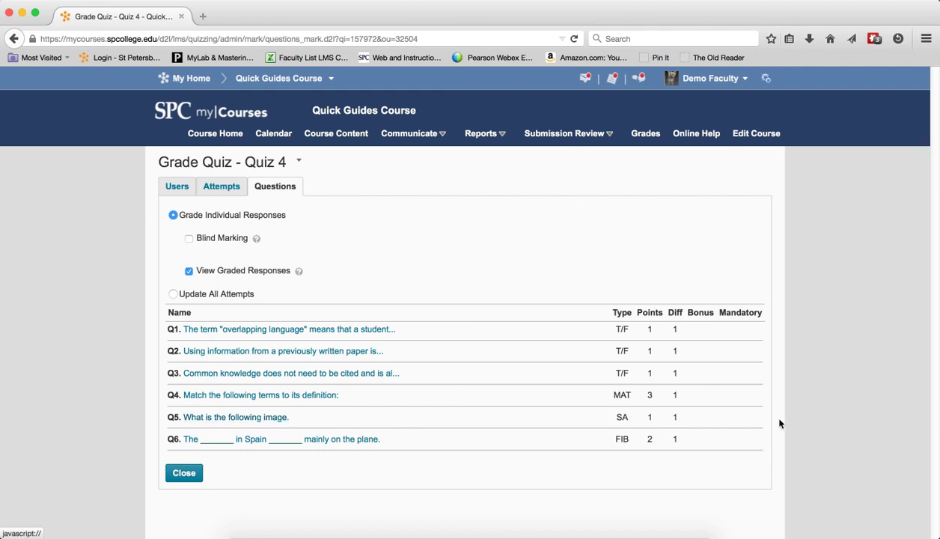